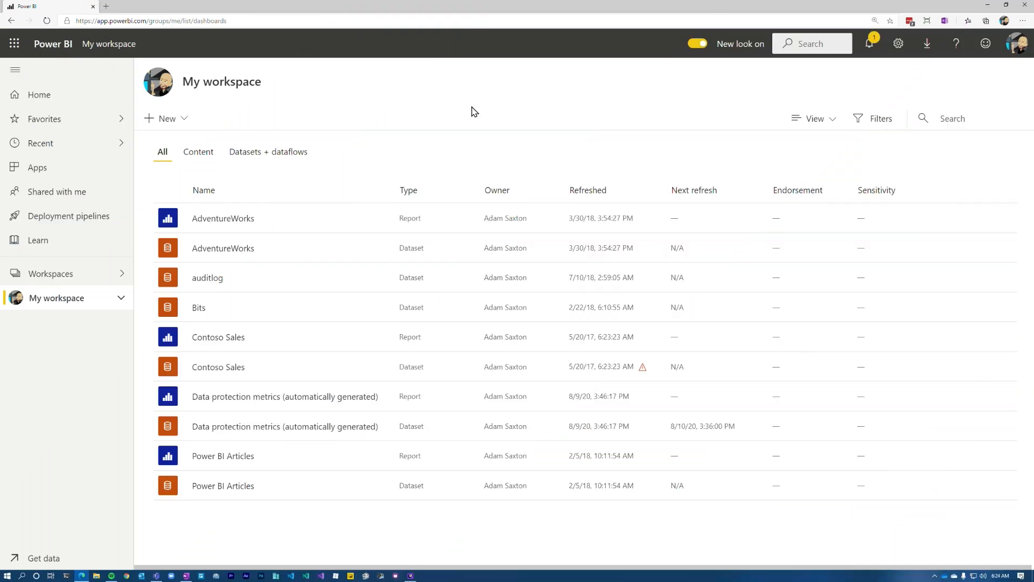
pyautogui.moveTo(95, 277)
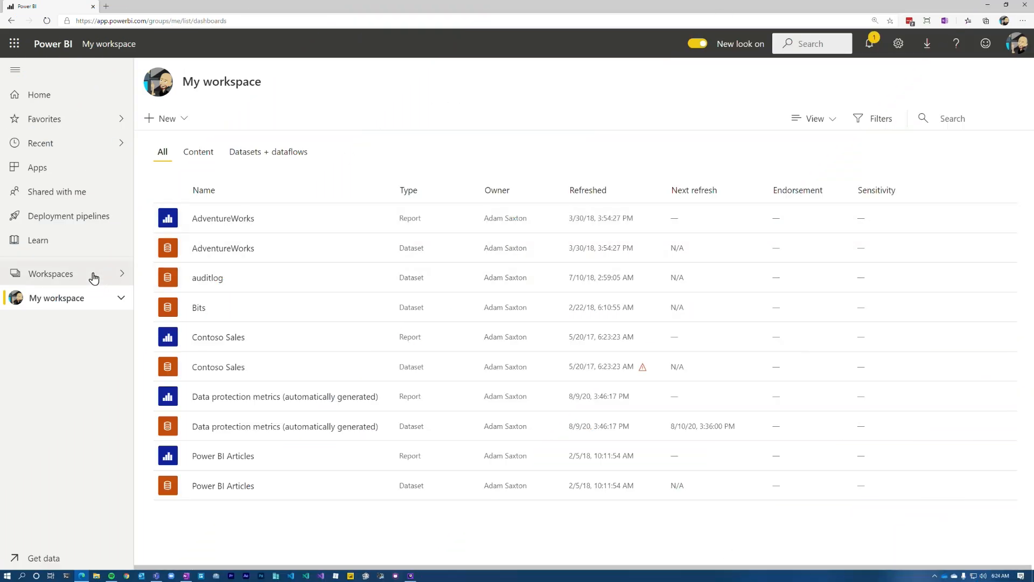
# Step: In the Admin portal tenant settings, switch Block classic workspace creation to Enabled
pyautogui.click(51, 273)
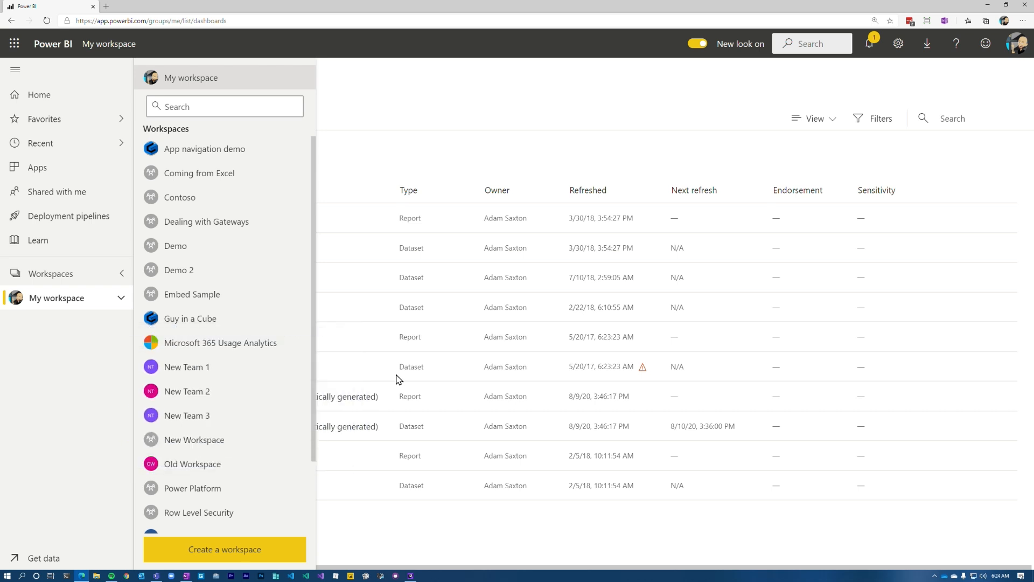
pyautogui.moveTo(584, 141)
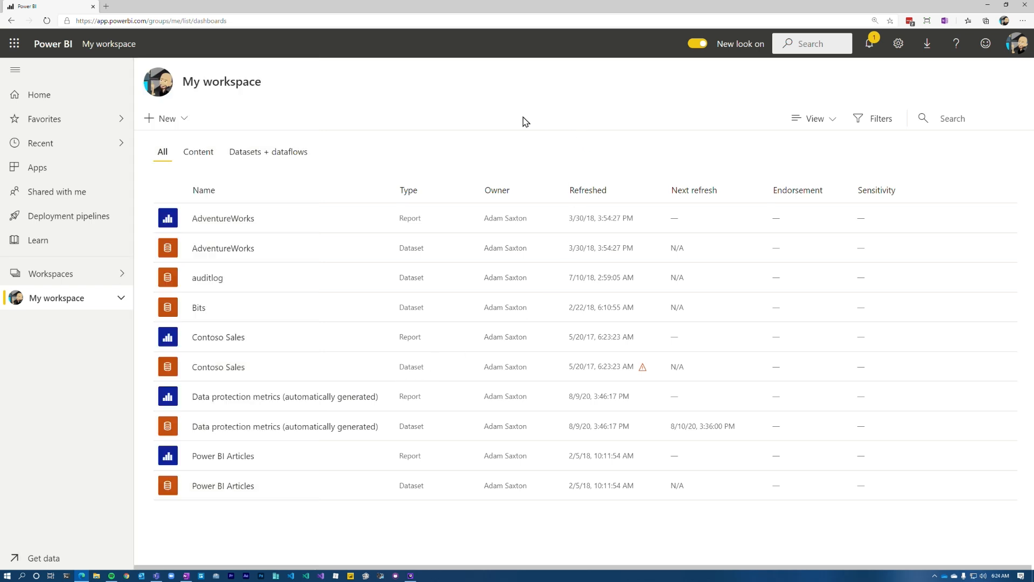
pyautogui.click(898, 43)
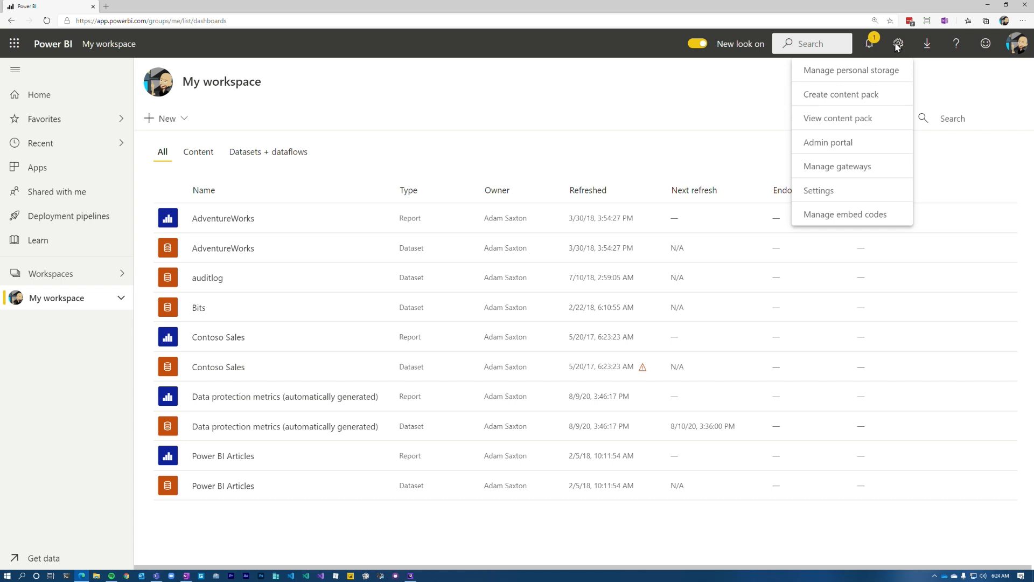
pyautogui.click(828, 143)
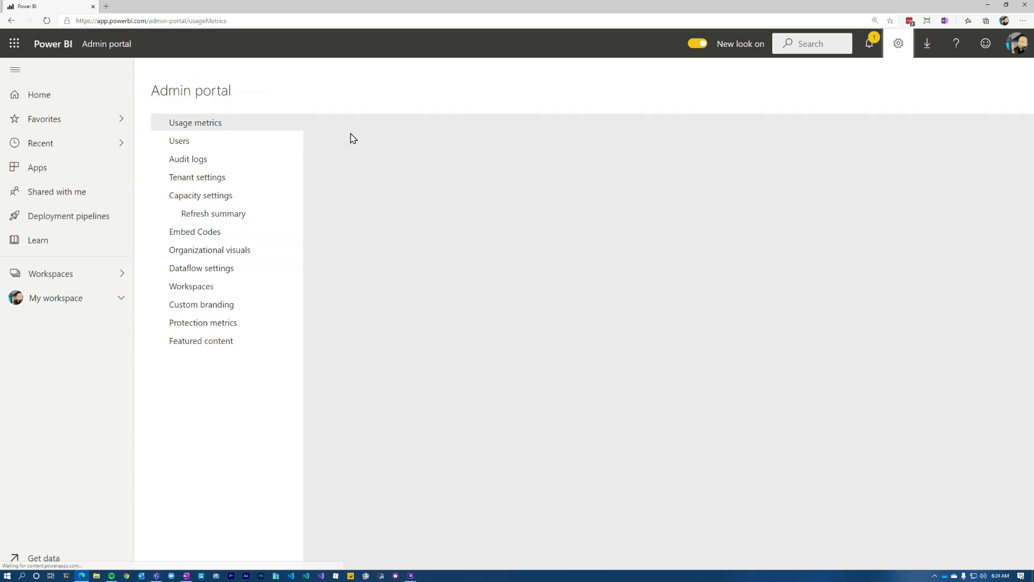
pyautogui.click(196, 177)
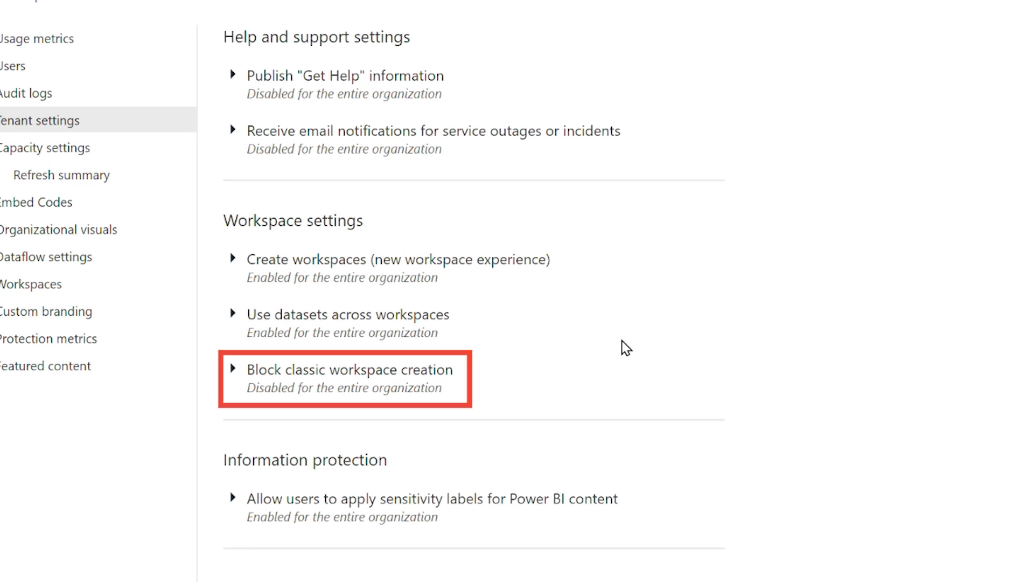
pyautogui.moveTo(940, 376)
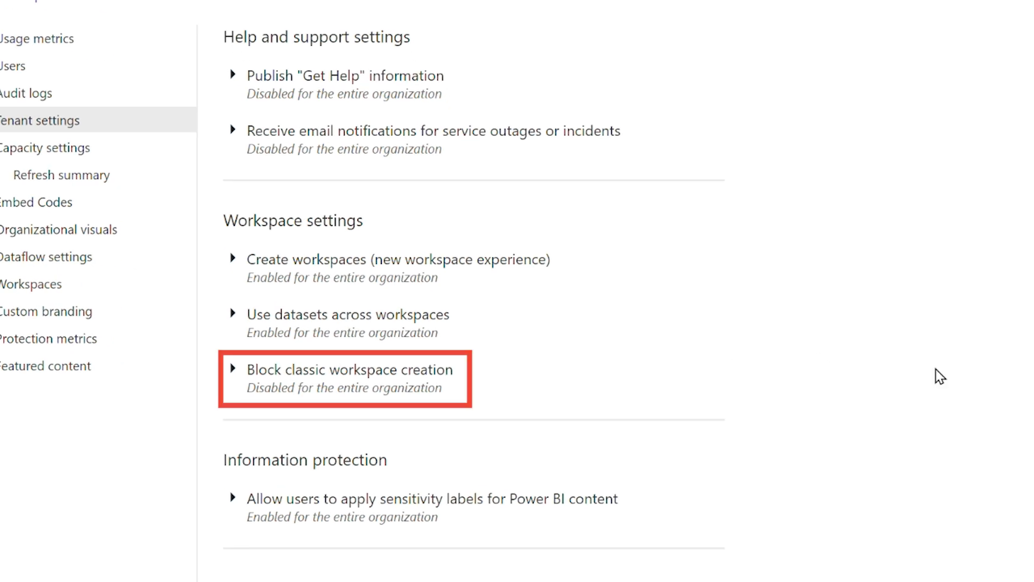
pyautogui.moveTo(986, 399)
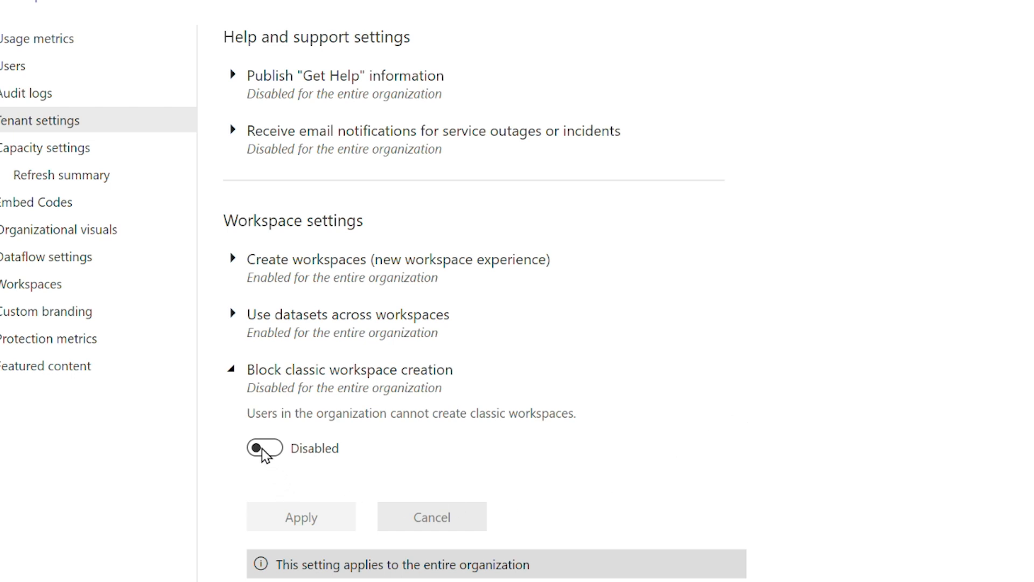
pyautogui.click(264, 449)
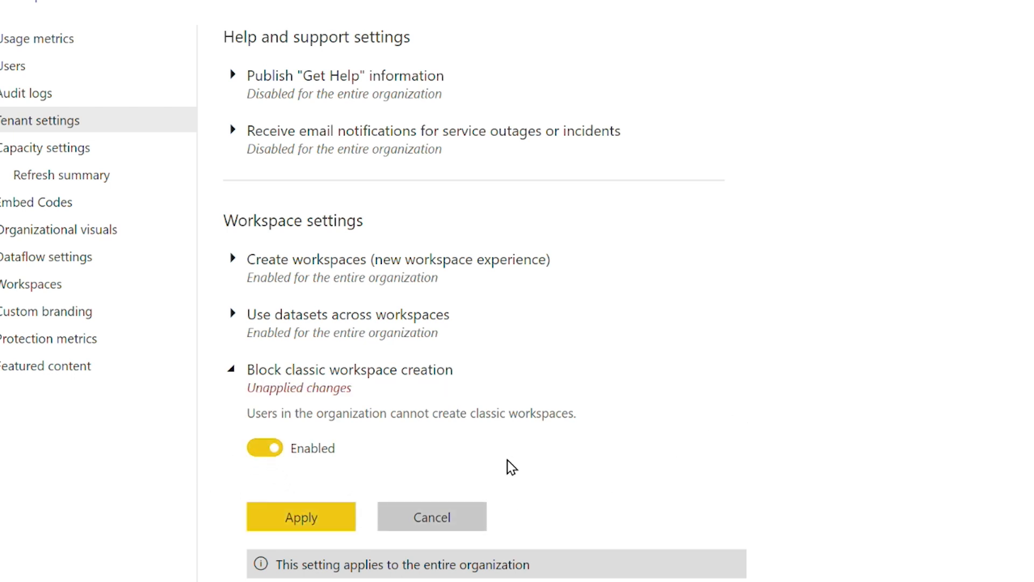
pyautogui.moveTo(487, 475)
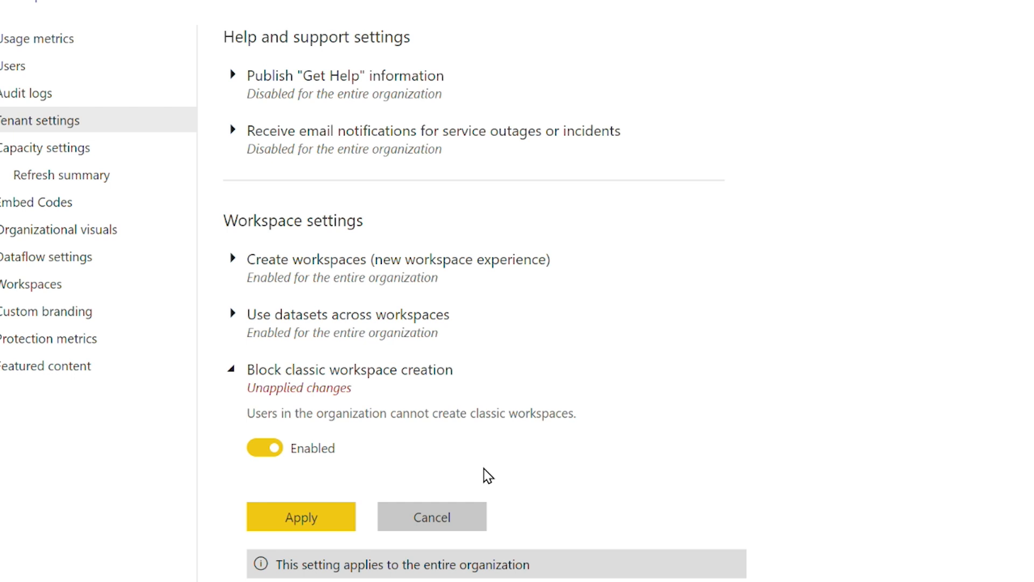
pyautogui.moveTo(462, 472)
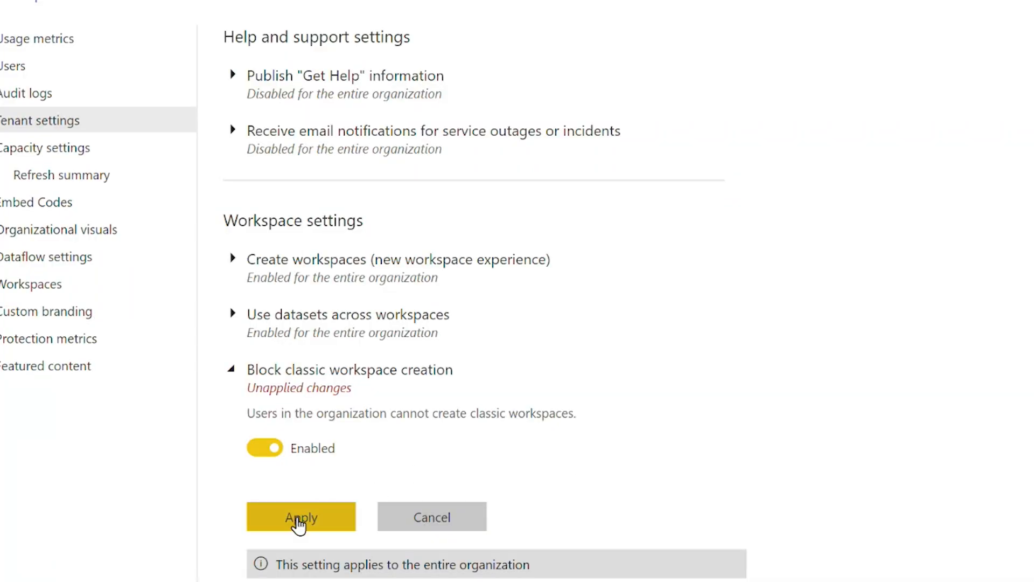
# Step: Apply the Block classic workspace creation setting and return to Home
pyautogui.click(300, 516)
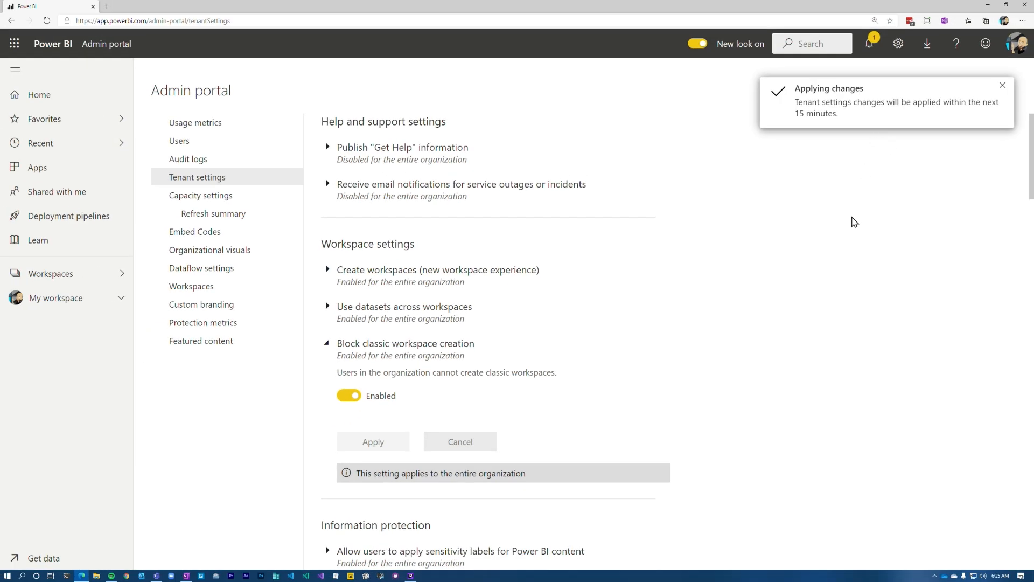
pyautogui.moveTo(84, 102)
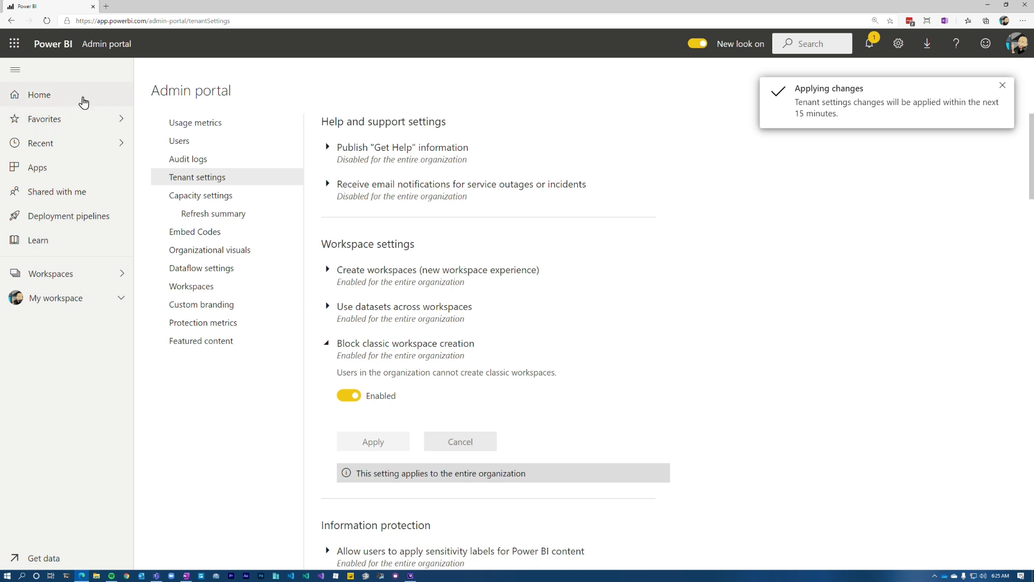
pyautogui.click(39, 95)
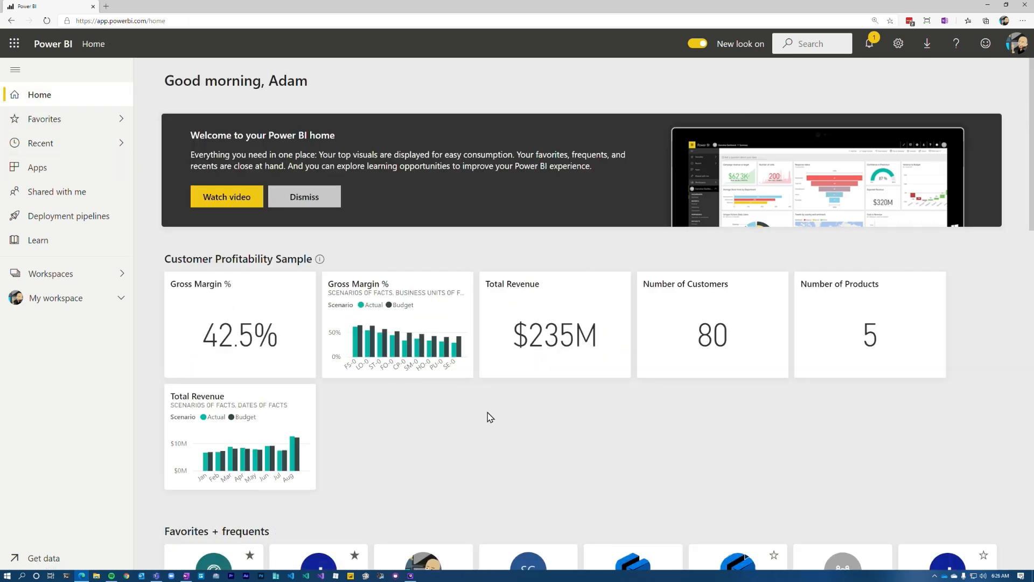
pyautogui.moveTo(351, 412)
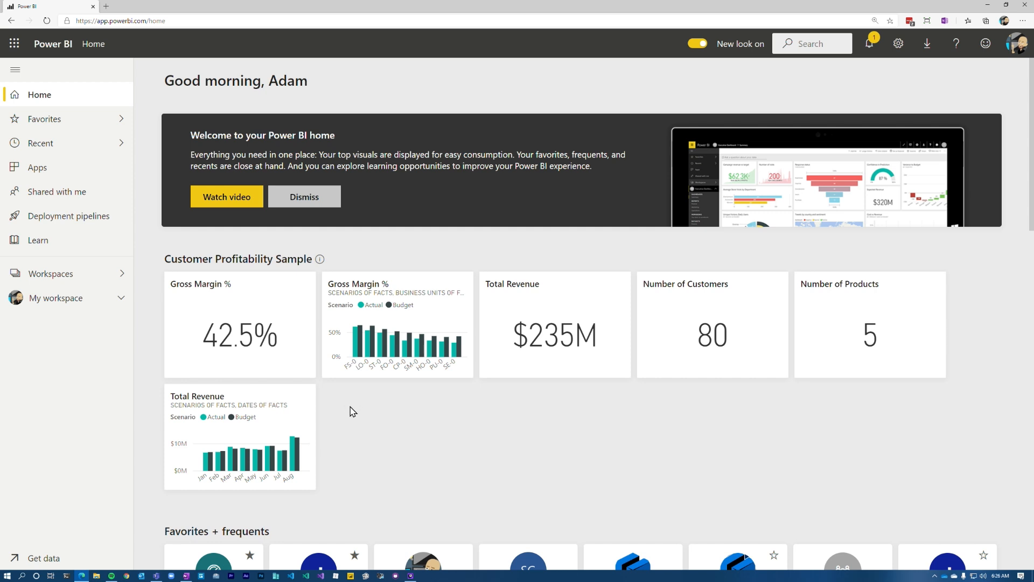
pyautogui.moveTo(50, 272)
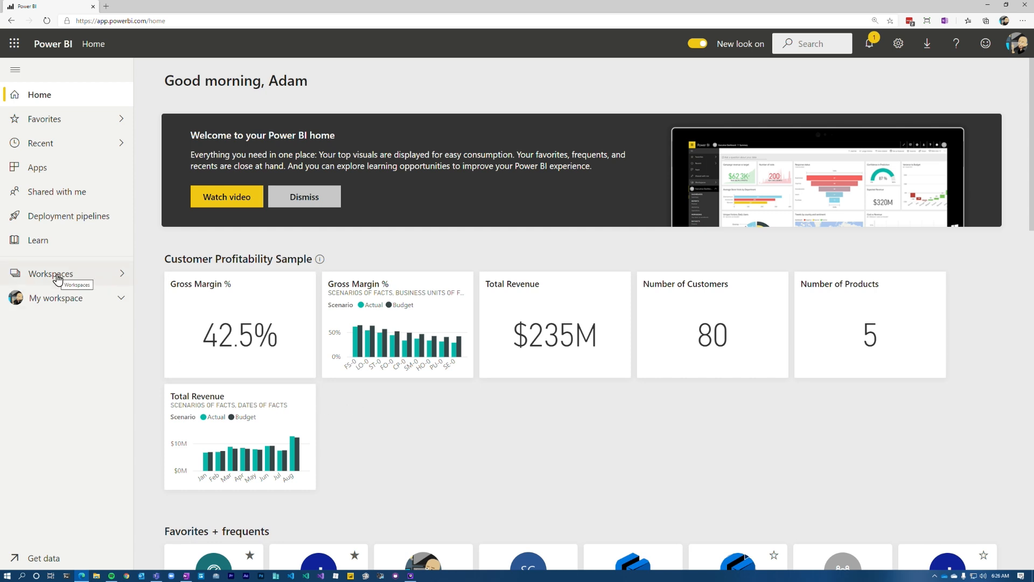
pyautogui.click(50, 273)
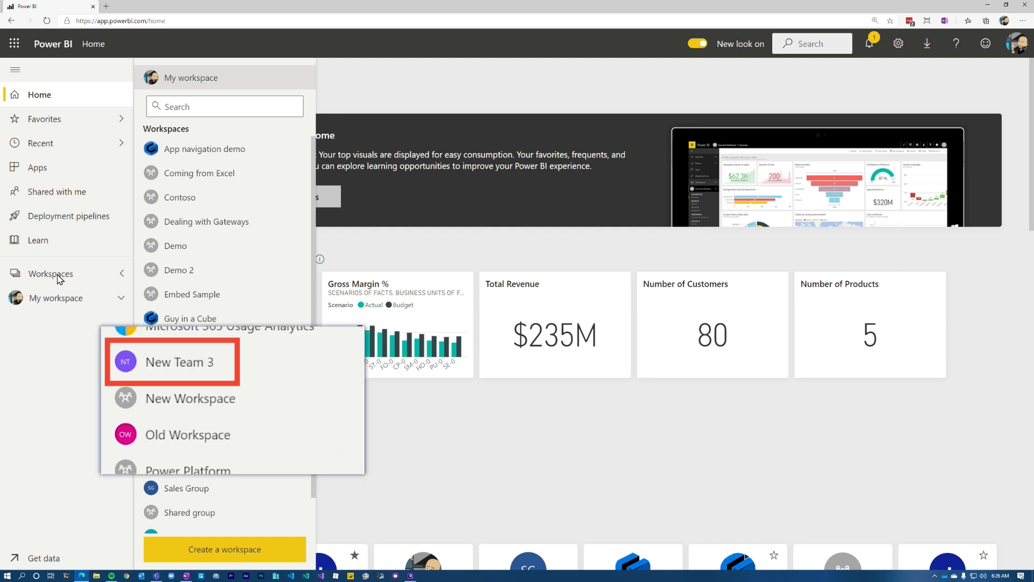
pyautogui.moveTo(63, 368)
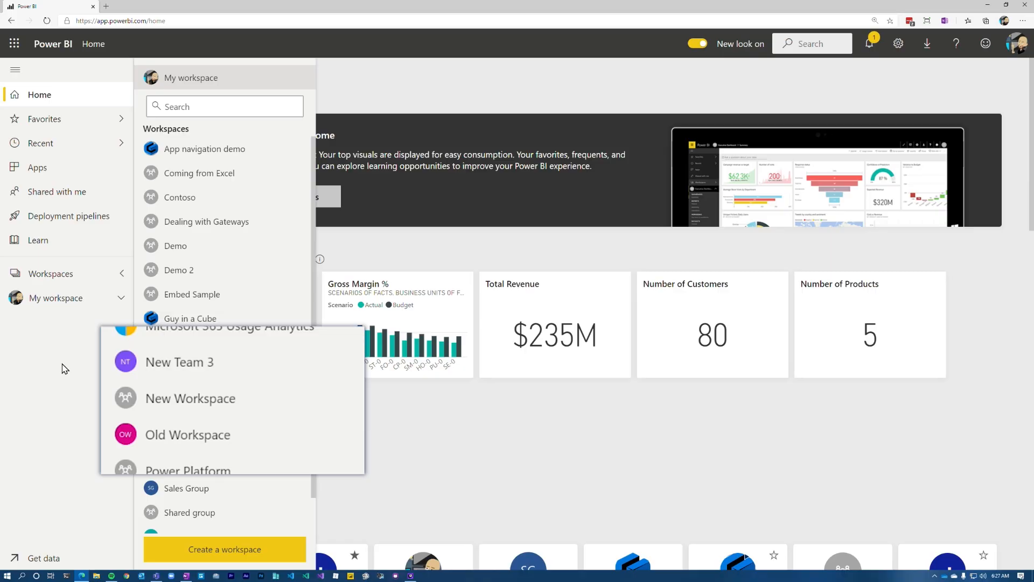
pyautogui.moveTo(189, 362)
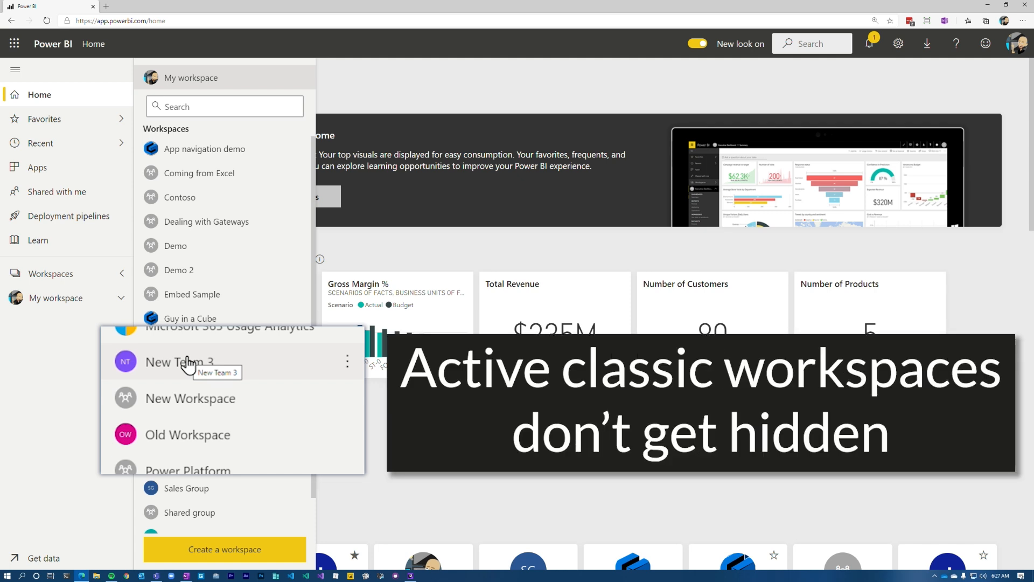
pyautogui.moveTo(183, 367)
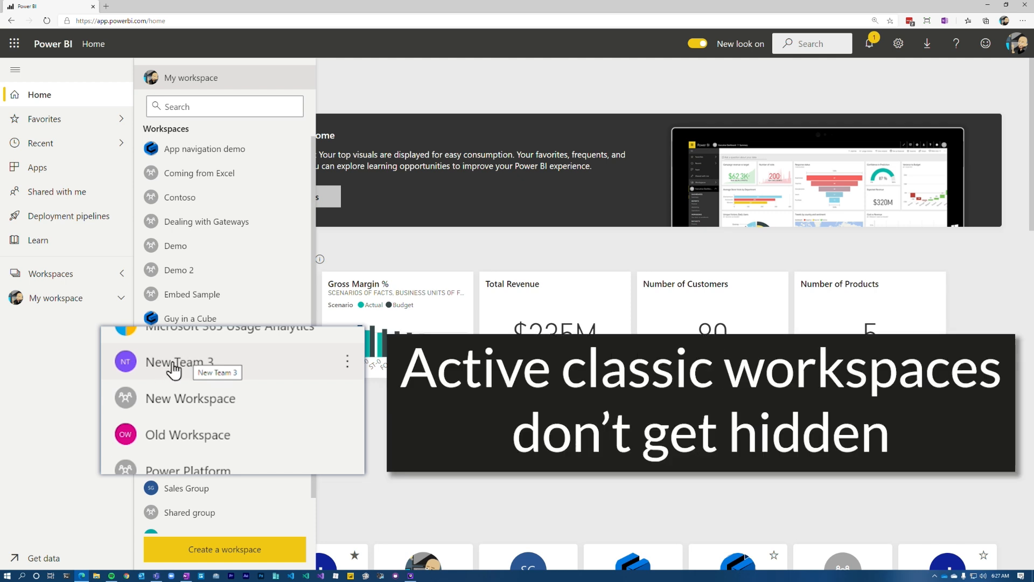
pyautogui.moveTo(201, 182)
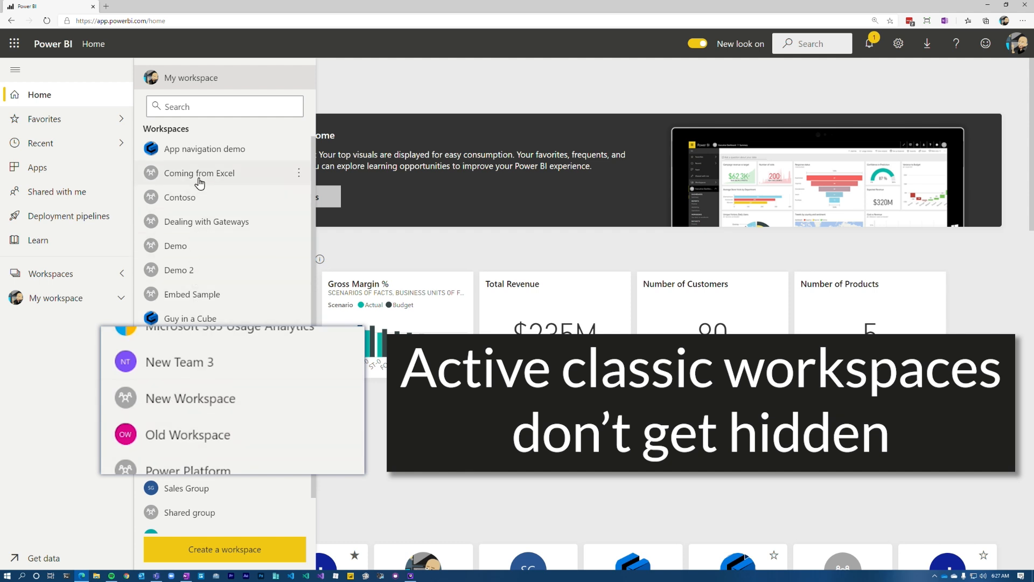
pyautogui.moveTo(208, 426)
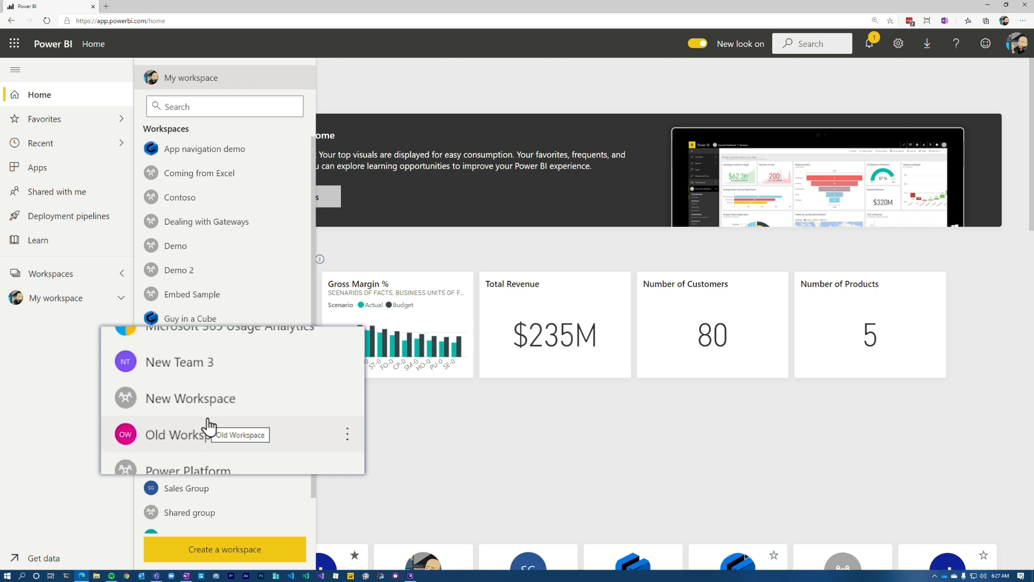
pyautogui.moveTo(210, 417)
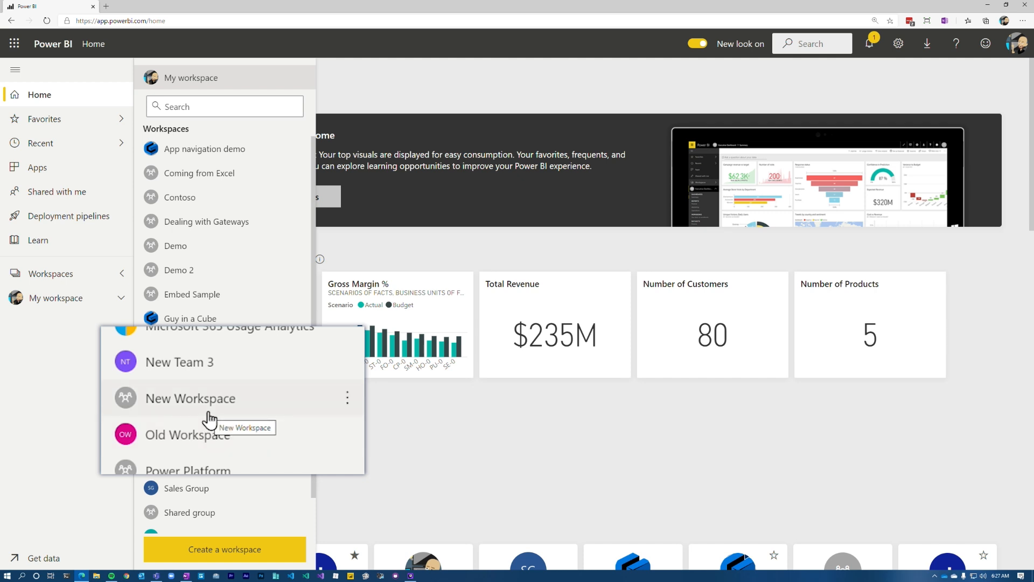
pyautogui.moveTo(196, 406)
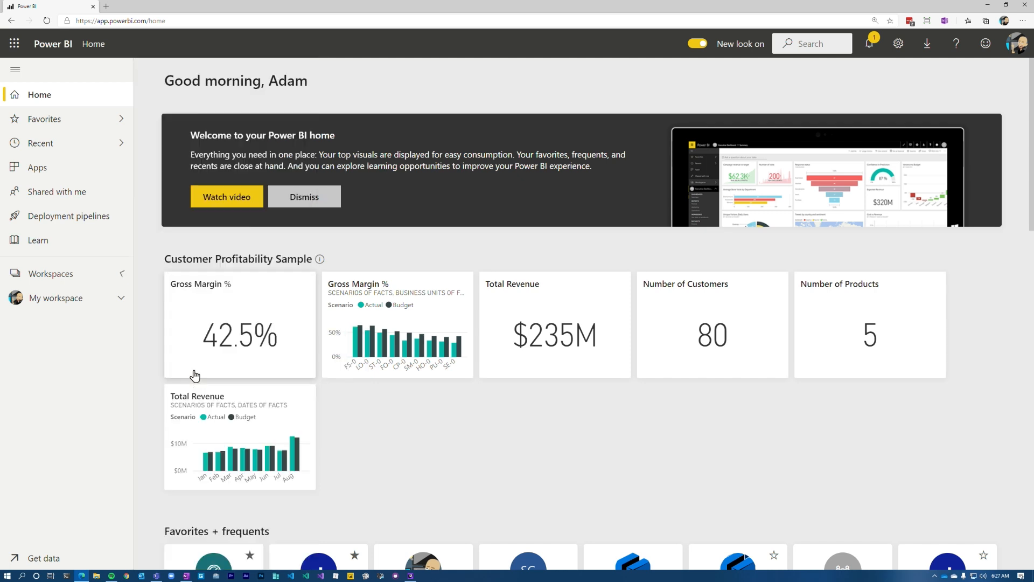
# Step: Reach the Edit this workspace settings for the classic New Team 3 workspace
pyautogui.click(56, 297)
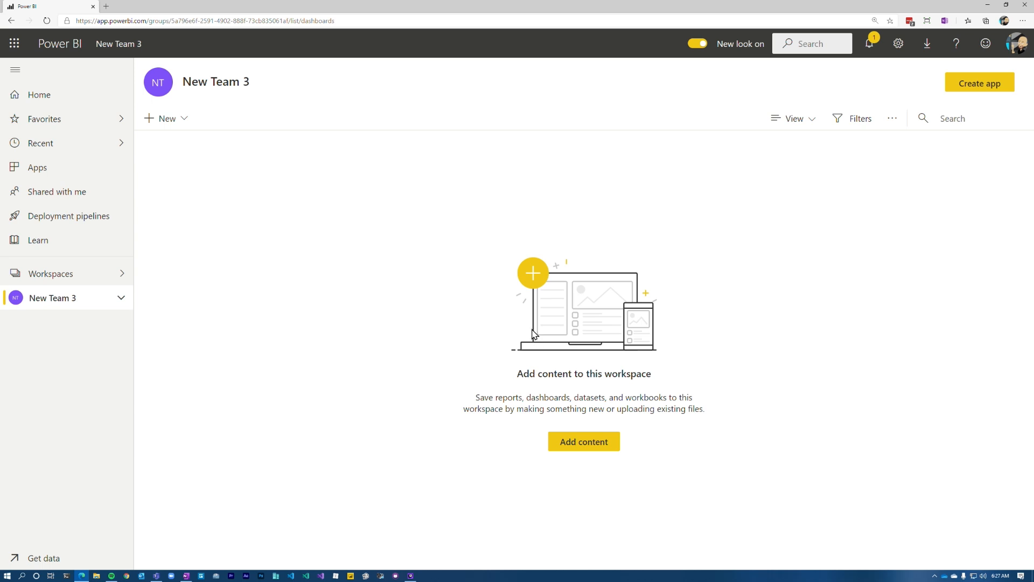
pyautogui.moveTo(426, 293)
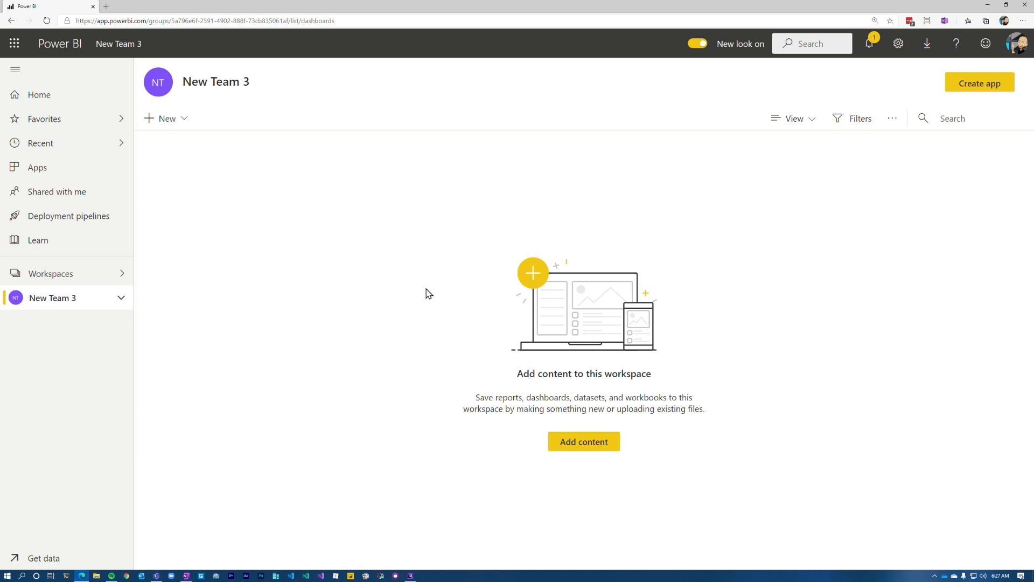
pyautogui.moveTo(915, 176)
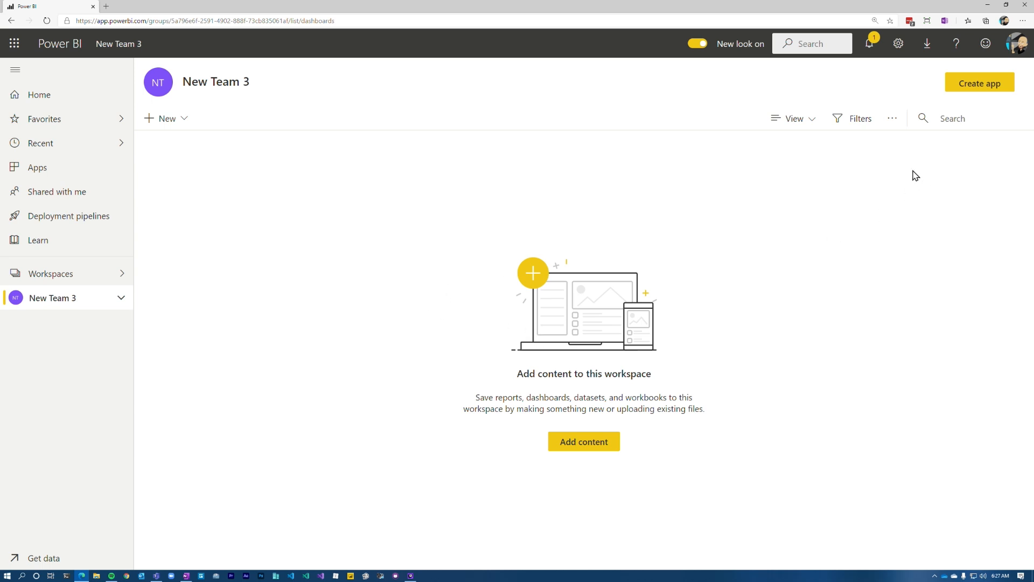
pyautogui.click(892, 118)
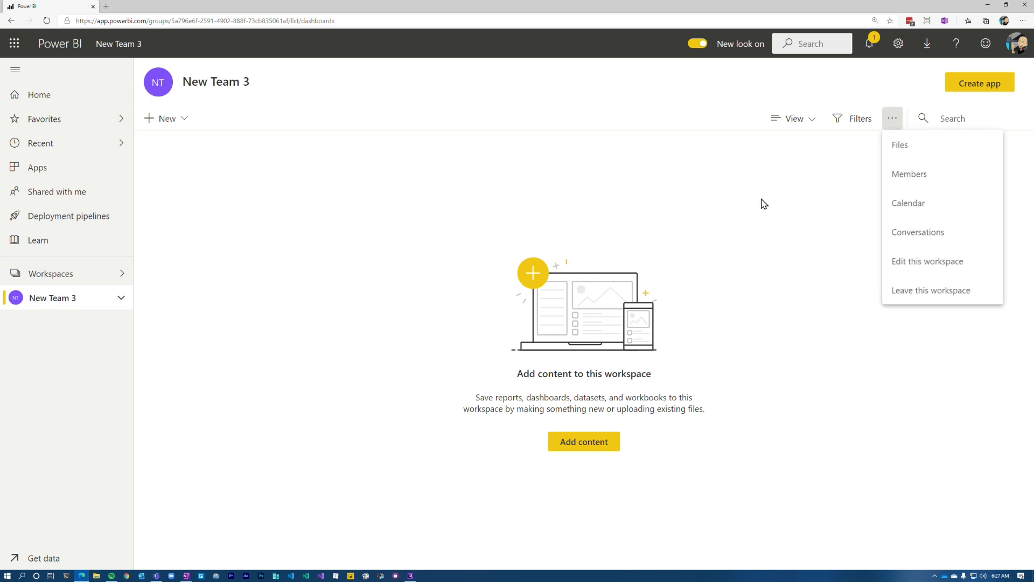
pyautogui.click(370, 156)
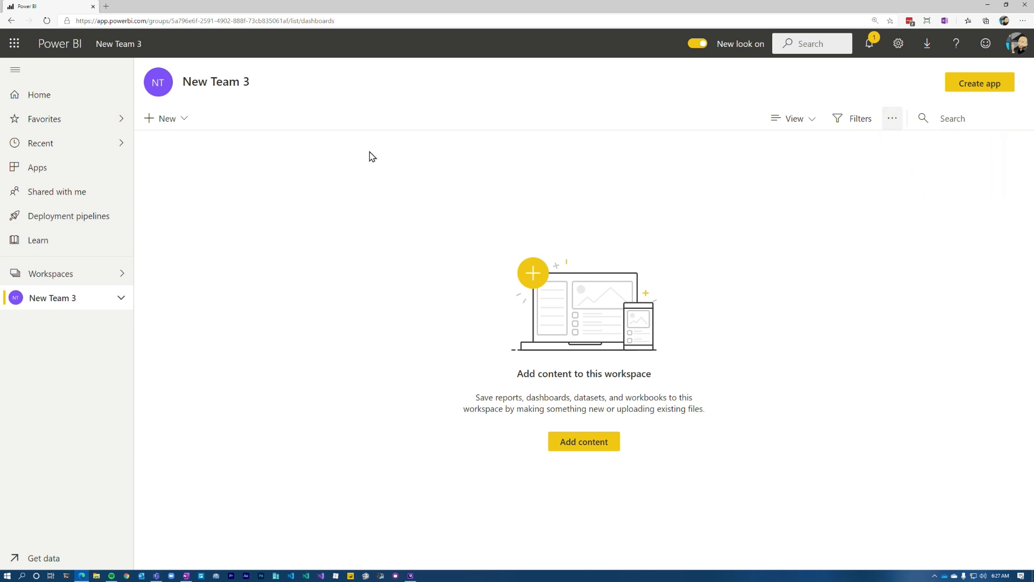
pyautogui.moveTo(409, 167)
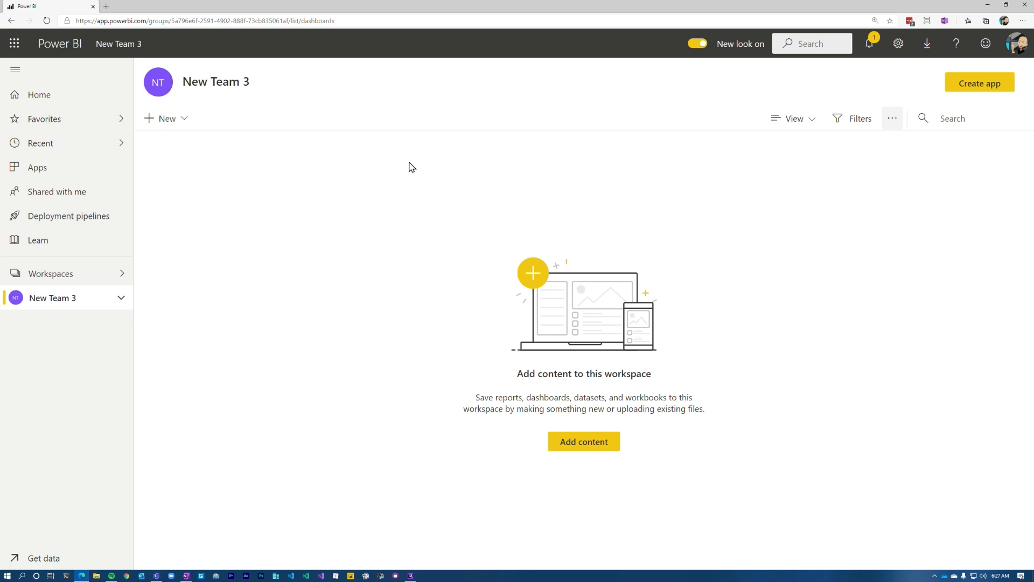
pyautogui.click(892, 118)
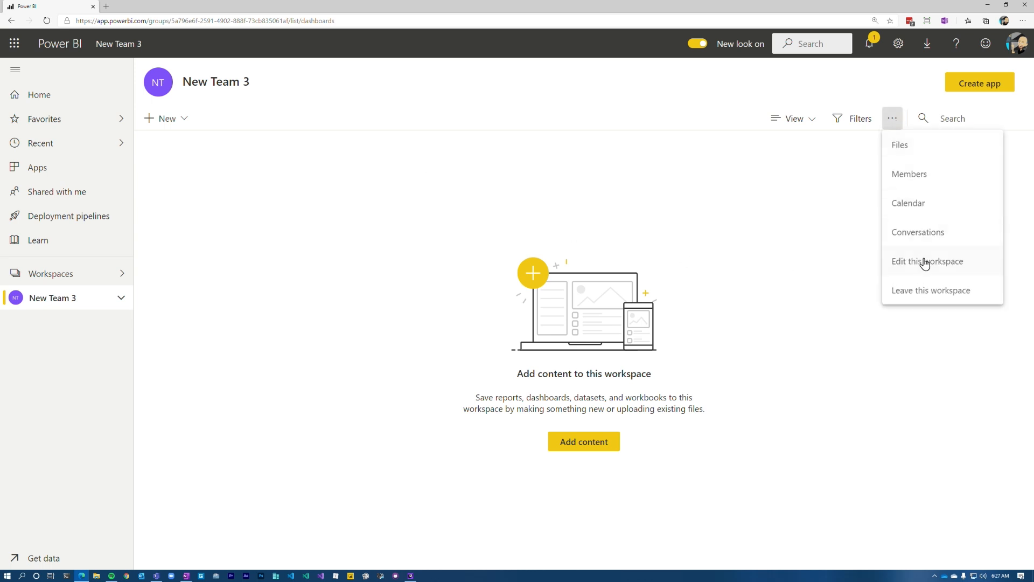
pyautogui.click(928, 261)
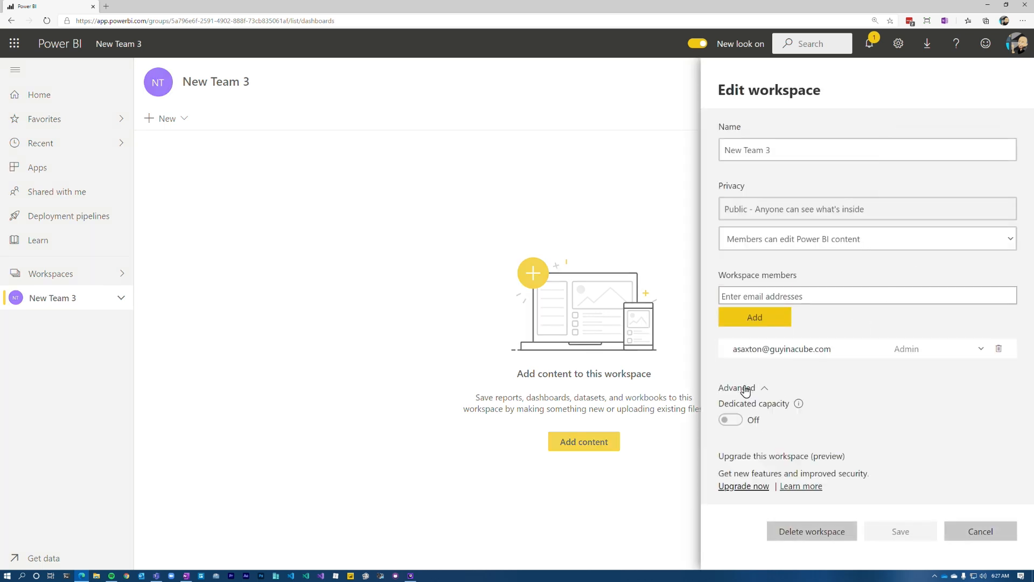
# Step: Upgrade New Team 3 to the new workspace experience, confirming readiness
pyautogui.click(742, 486)
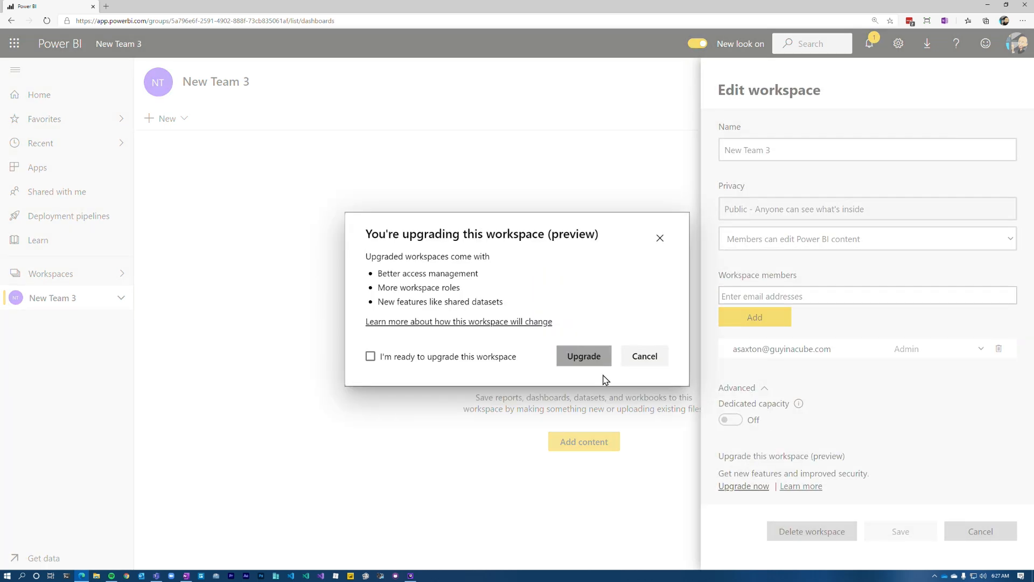
pyautogui.click(370, 356)
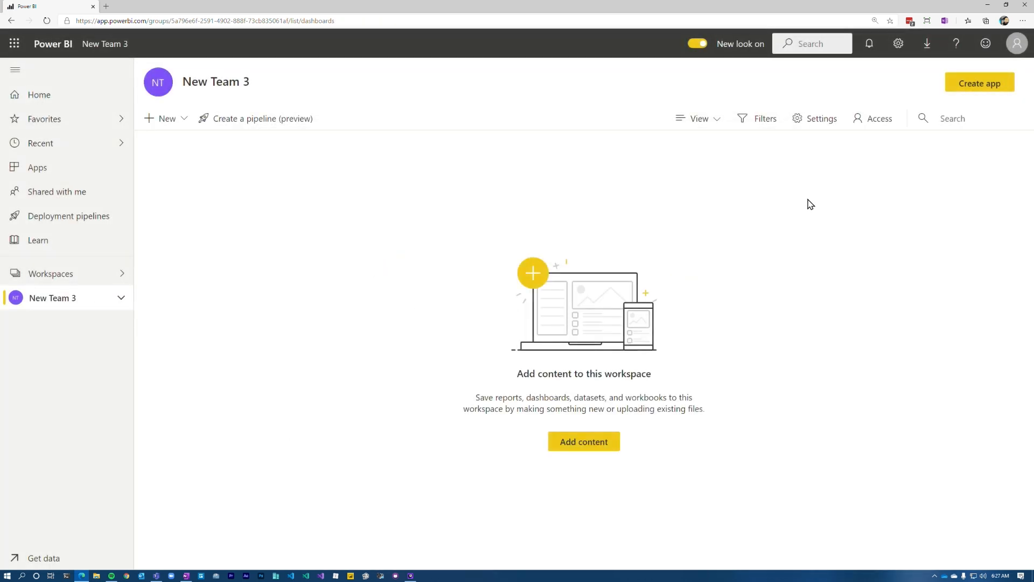
# Step: Delete the New Team 3 workspace from its Settings pane, then switch to Microsoft Teams
pyautogui.click(821, 118)
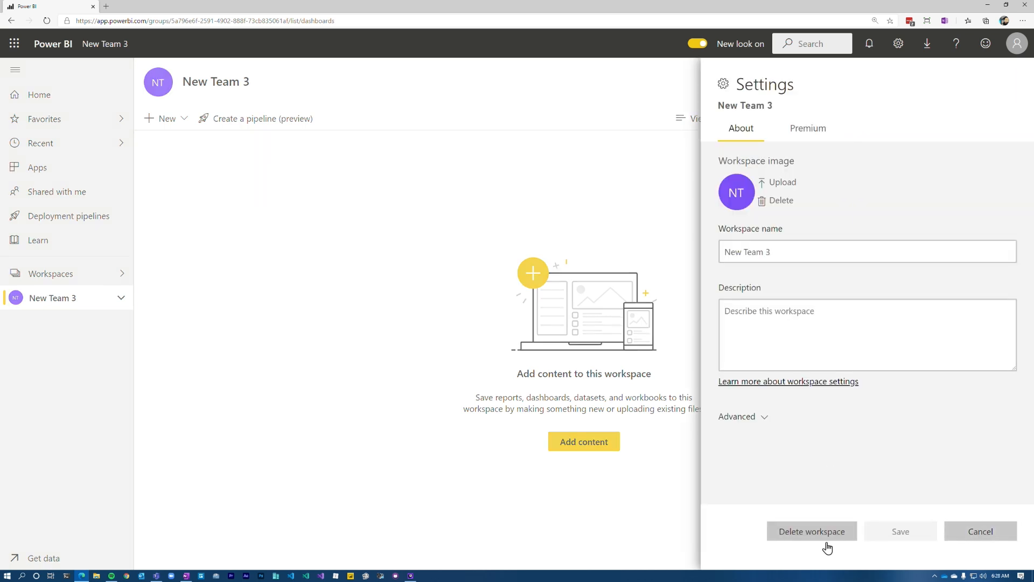
pyautogui.click(813, 531)
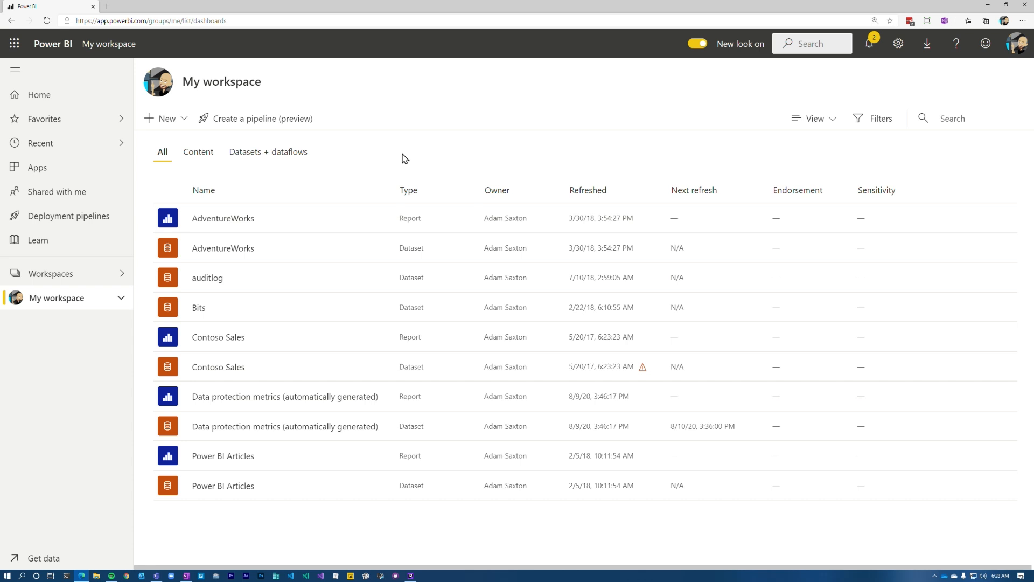
pyautogui.moveTo(389, 158)
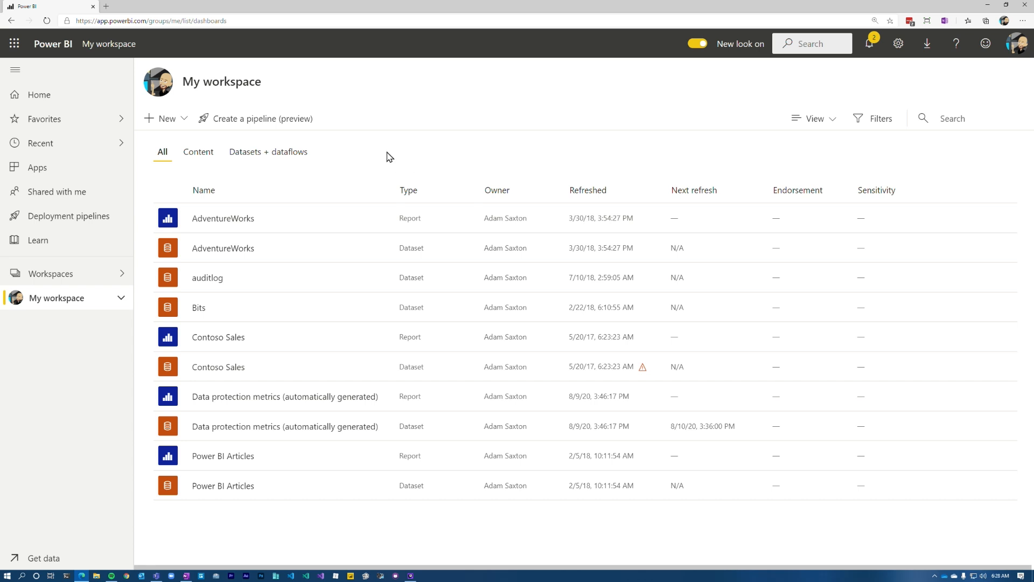
pyautogui.click(50, 272)
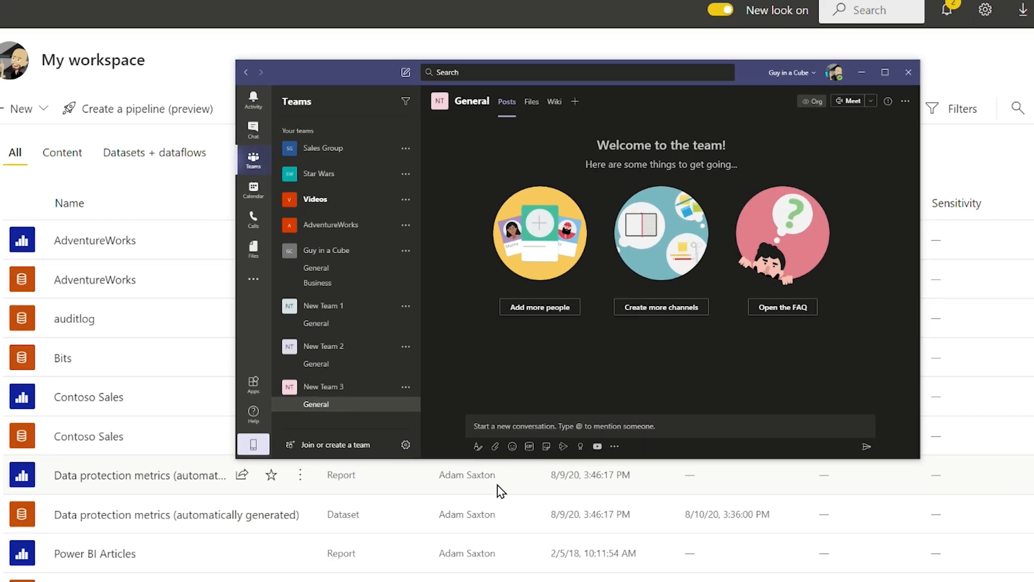
# Step: Build a public team from scratch named New Team 4, skipping member additions
pyautogui.click(334, 443)
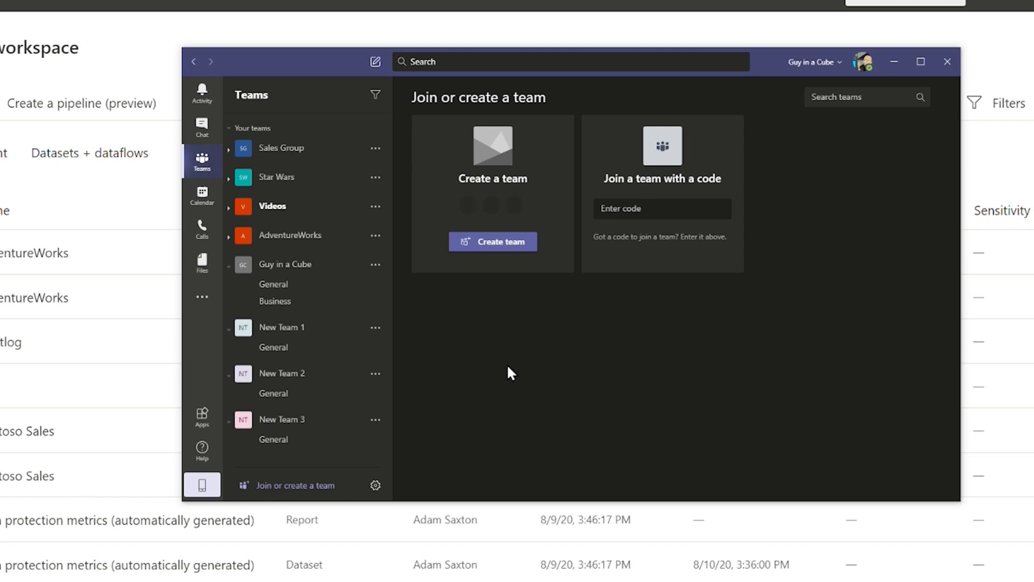
pyautogui.click(492, 241)
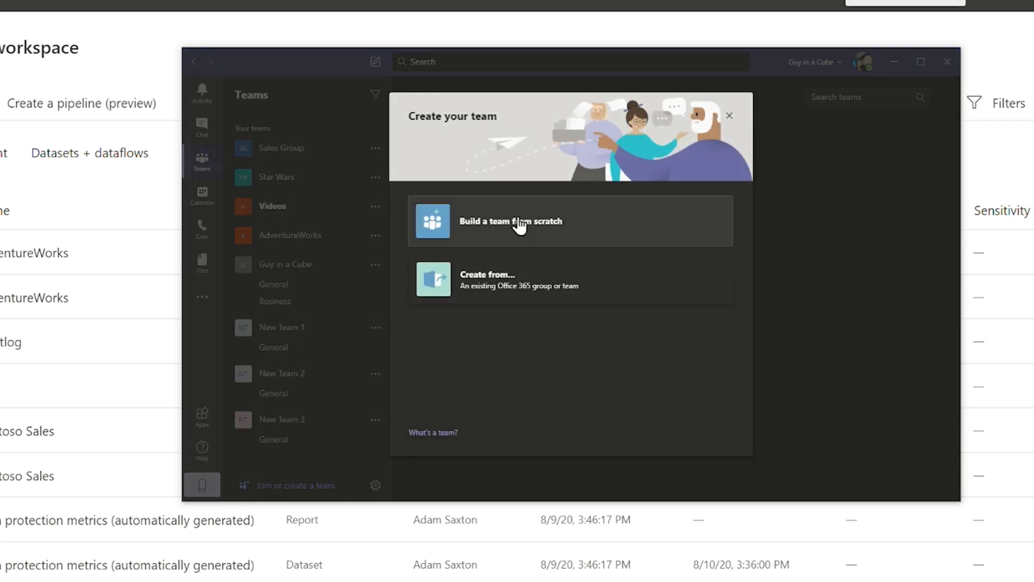
pyautogui.click(509, 221)
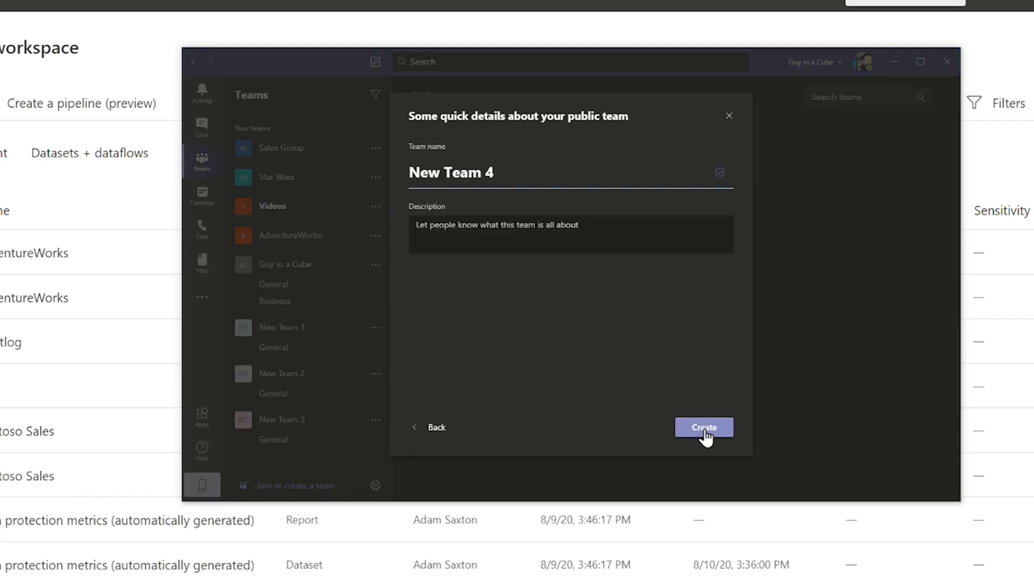
pyautogui.click(704, 426)
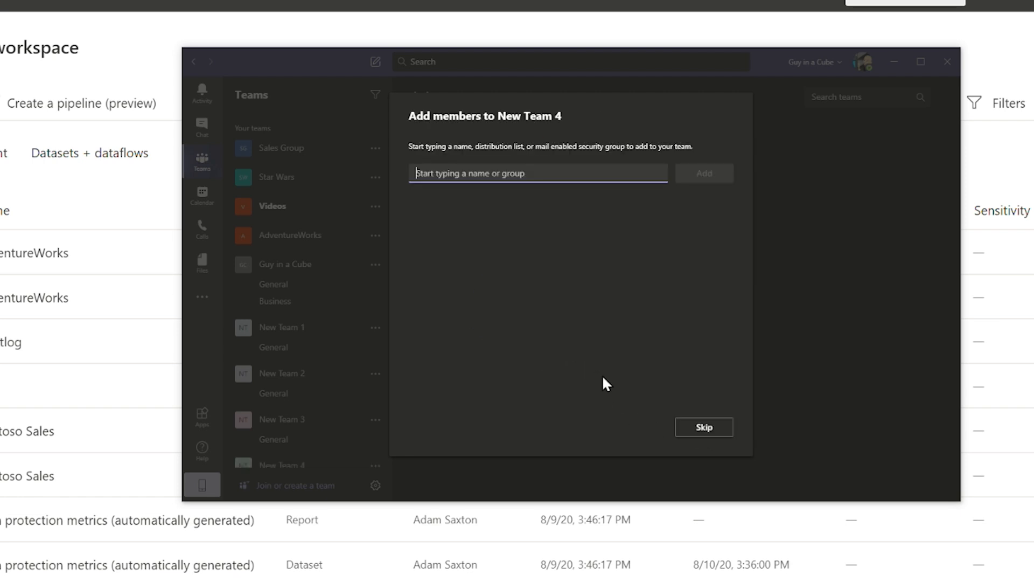
pyautogui.click(704, 426)
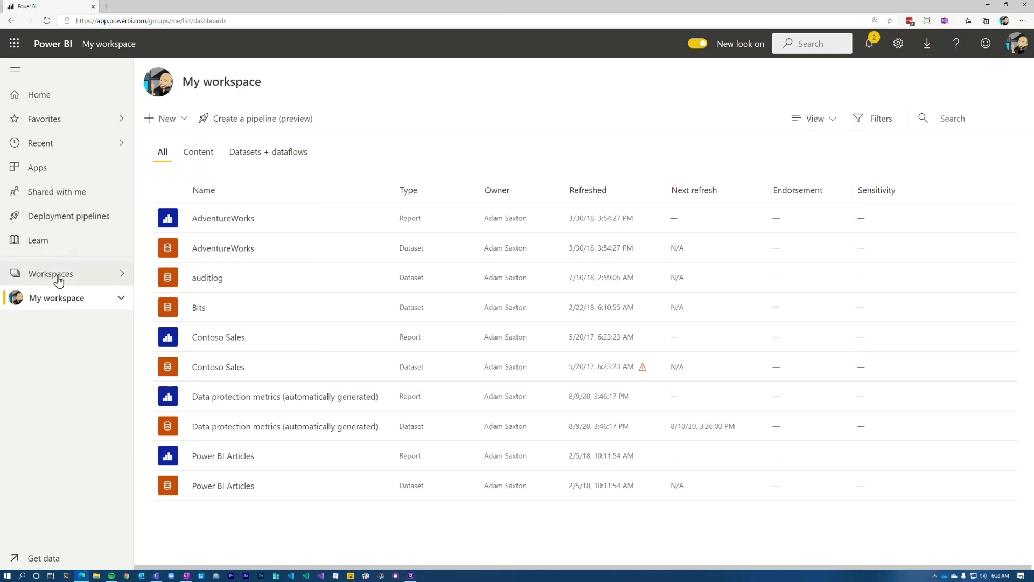
# Step: Show the Workspaces list, refreshing to check whether New Team 4 got a workspace
pyautogui.click(51, 273)
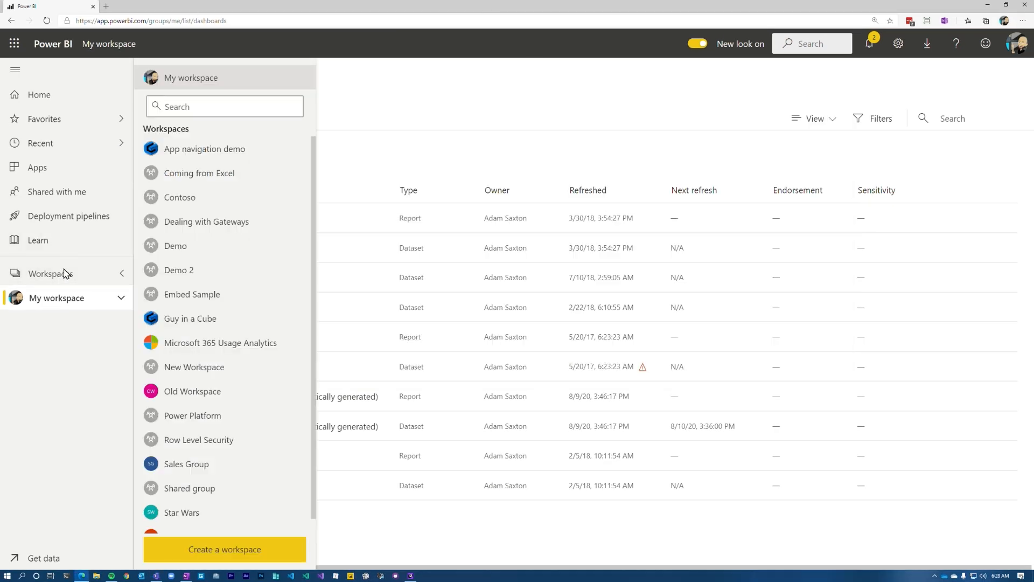
pyautogui.moveTo(104, 288)
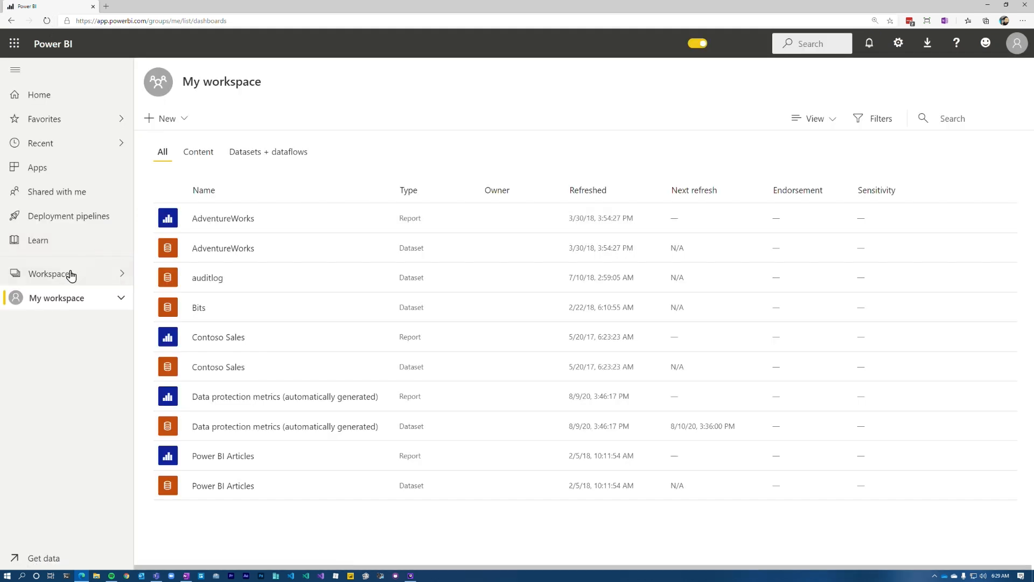
pyautogui.click(51, 272)
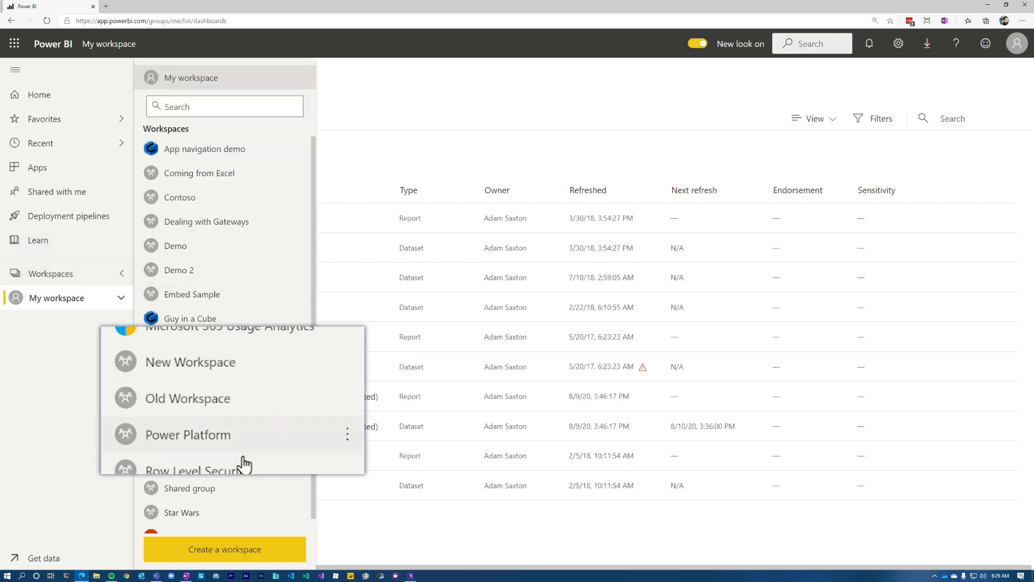
pyautogui.moveTo(270, 469)
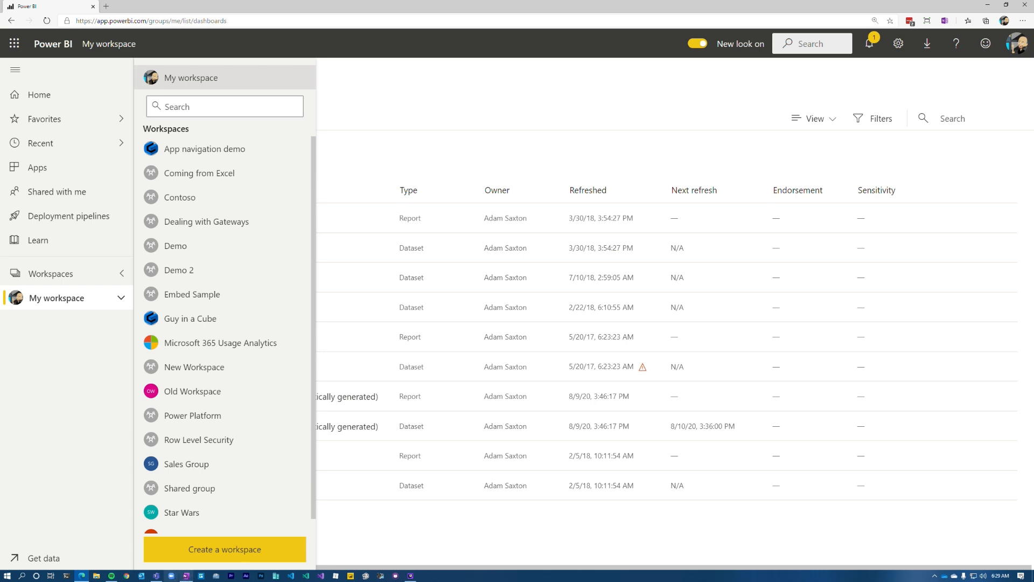
pyautogui.moveTo(252, 395)
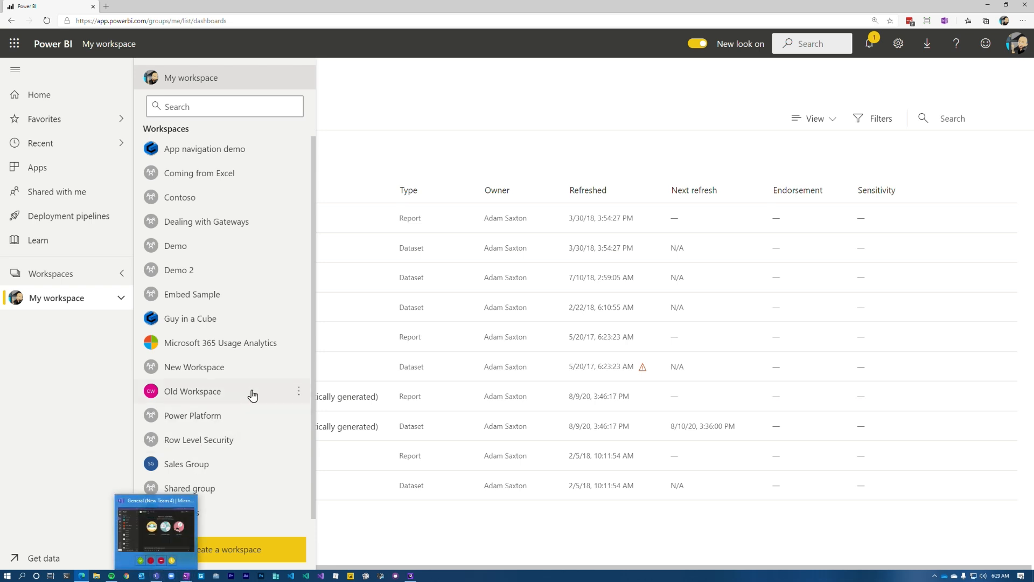
pyautogui.moveTo(256, 320)
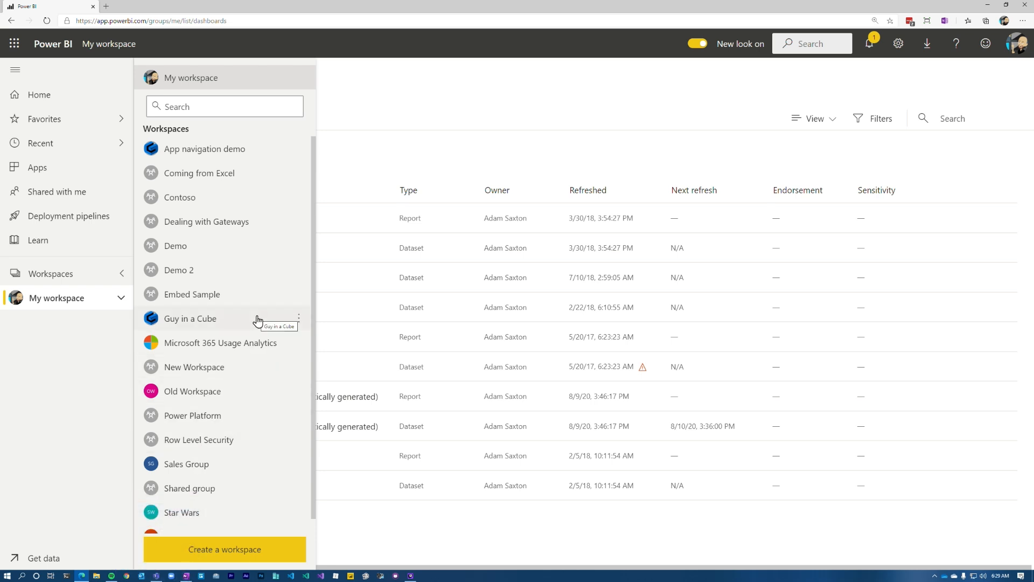